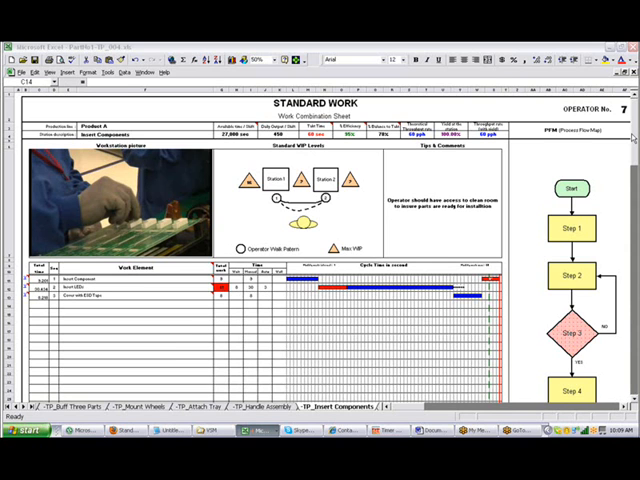
mouse_move(378, 283)
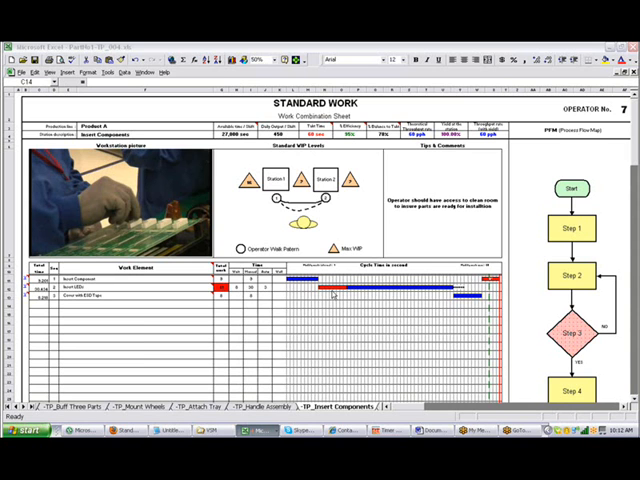
mouse_move(333, 295)
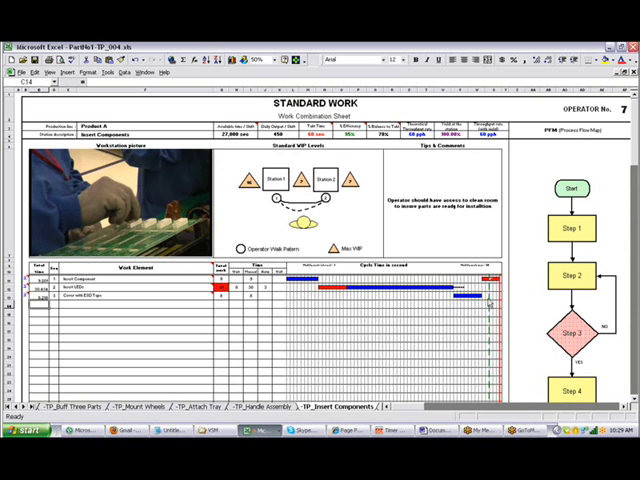
mouse_move(490, 305)
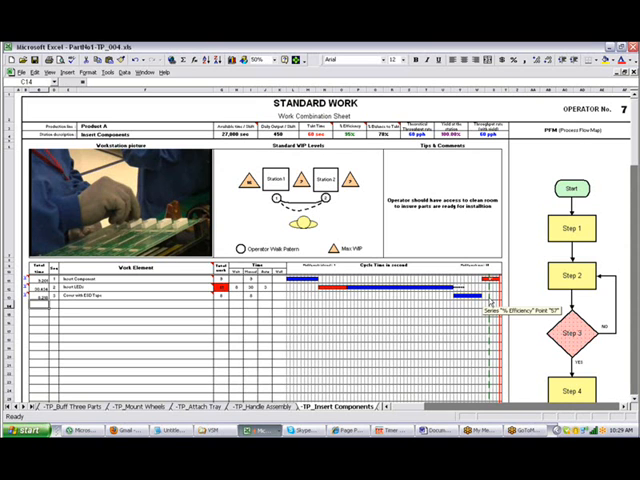